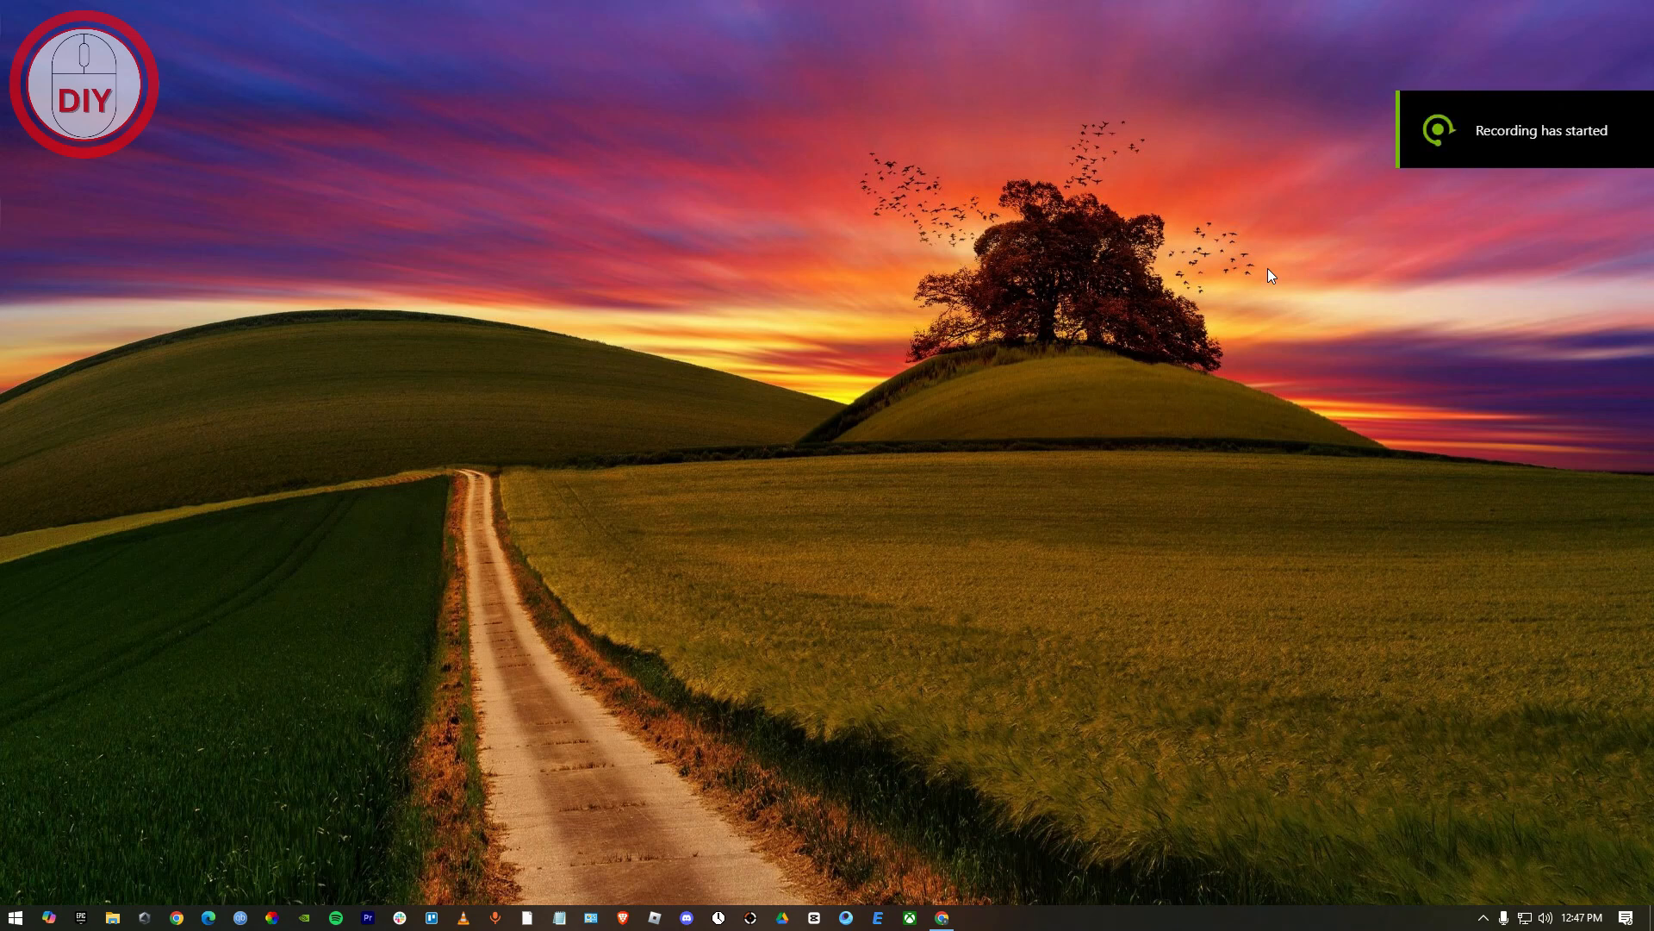
mouse_move(1103, 542)
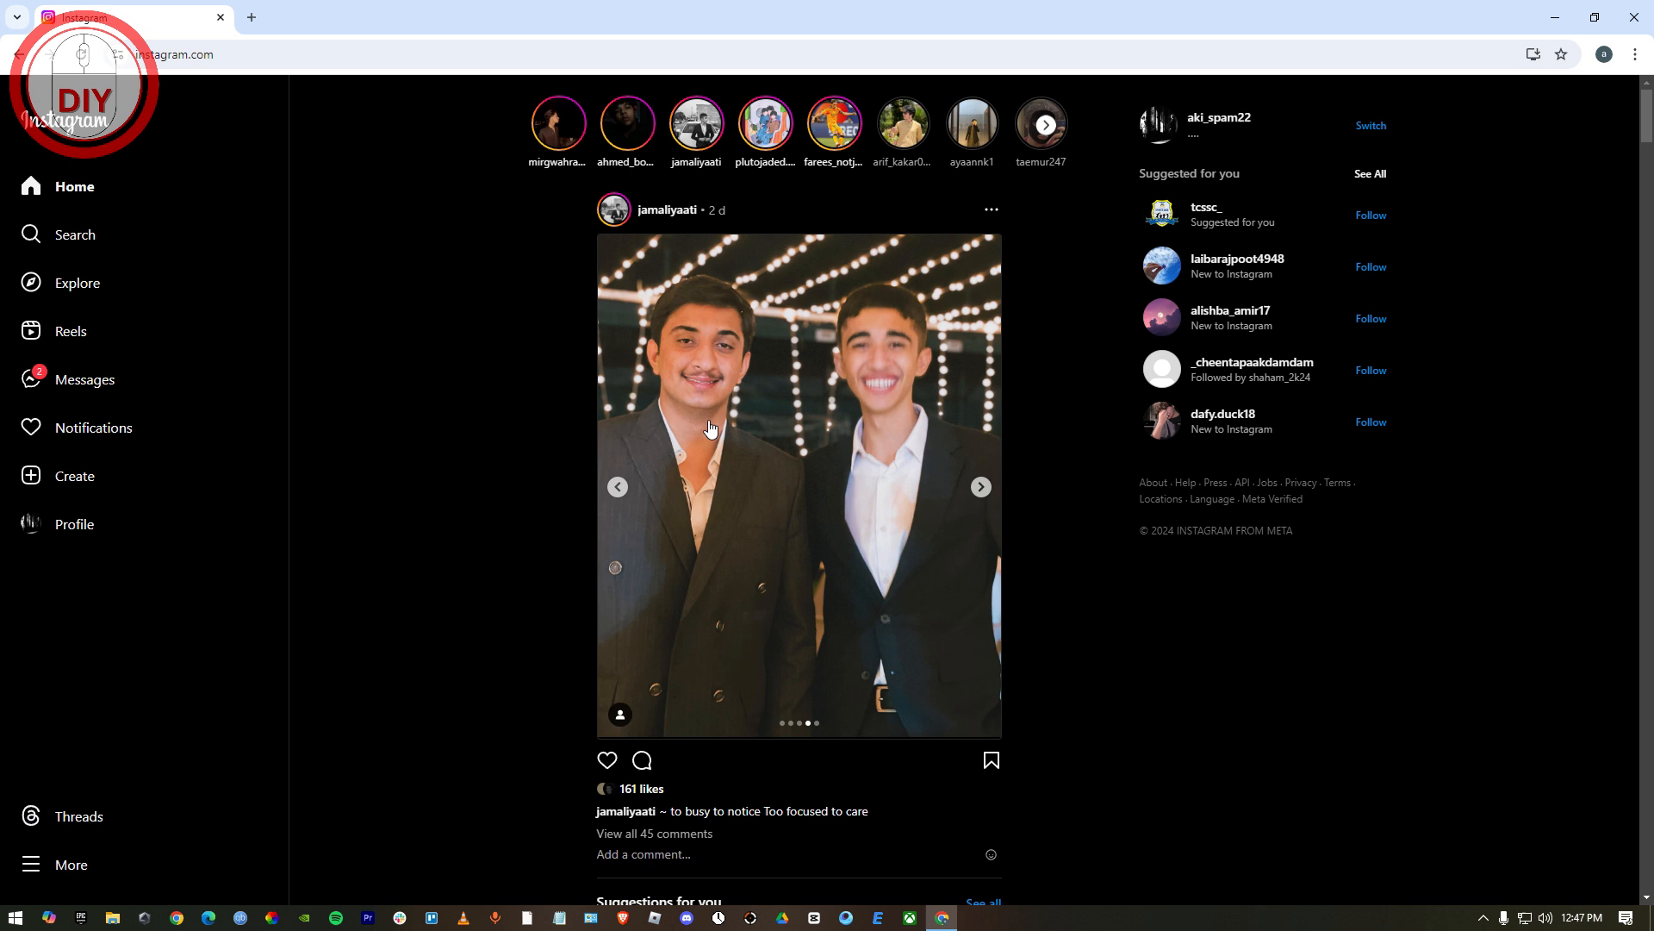
mouse_move(600, 260)
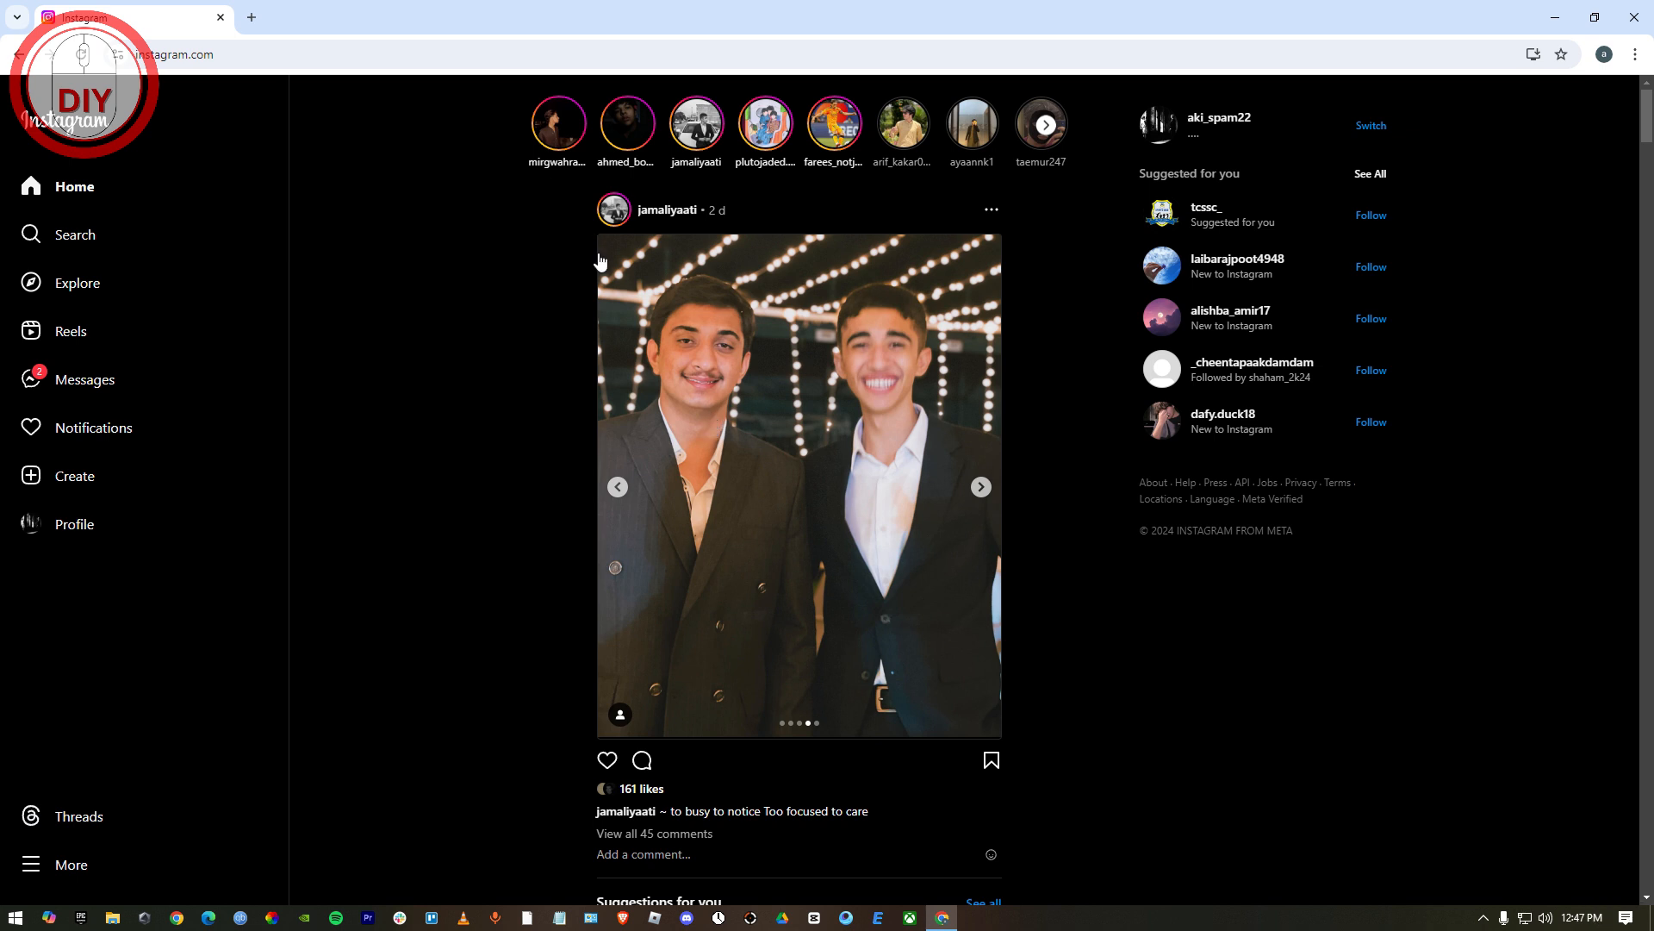
mouse_move(431, 530)
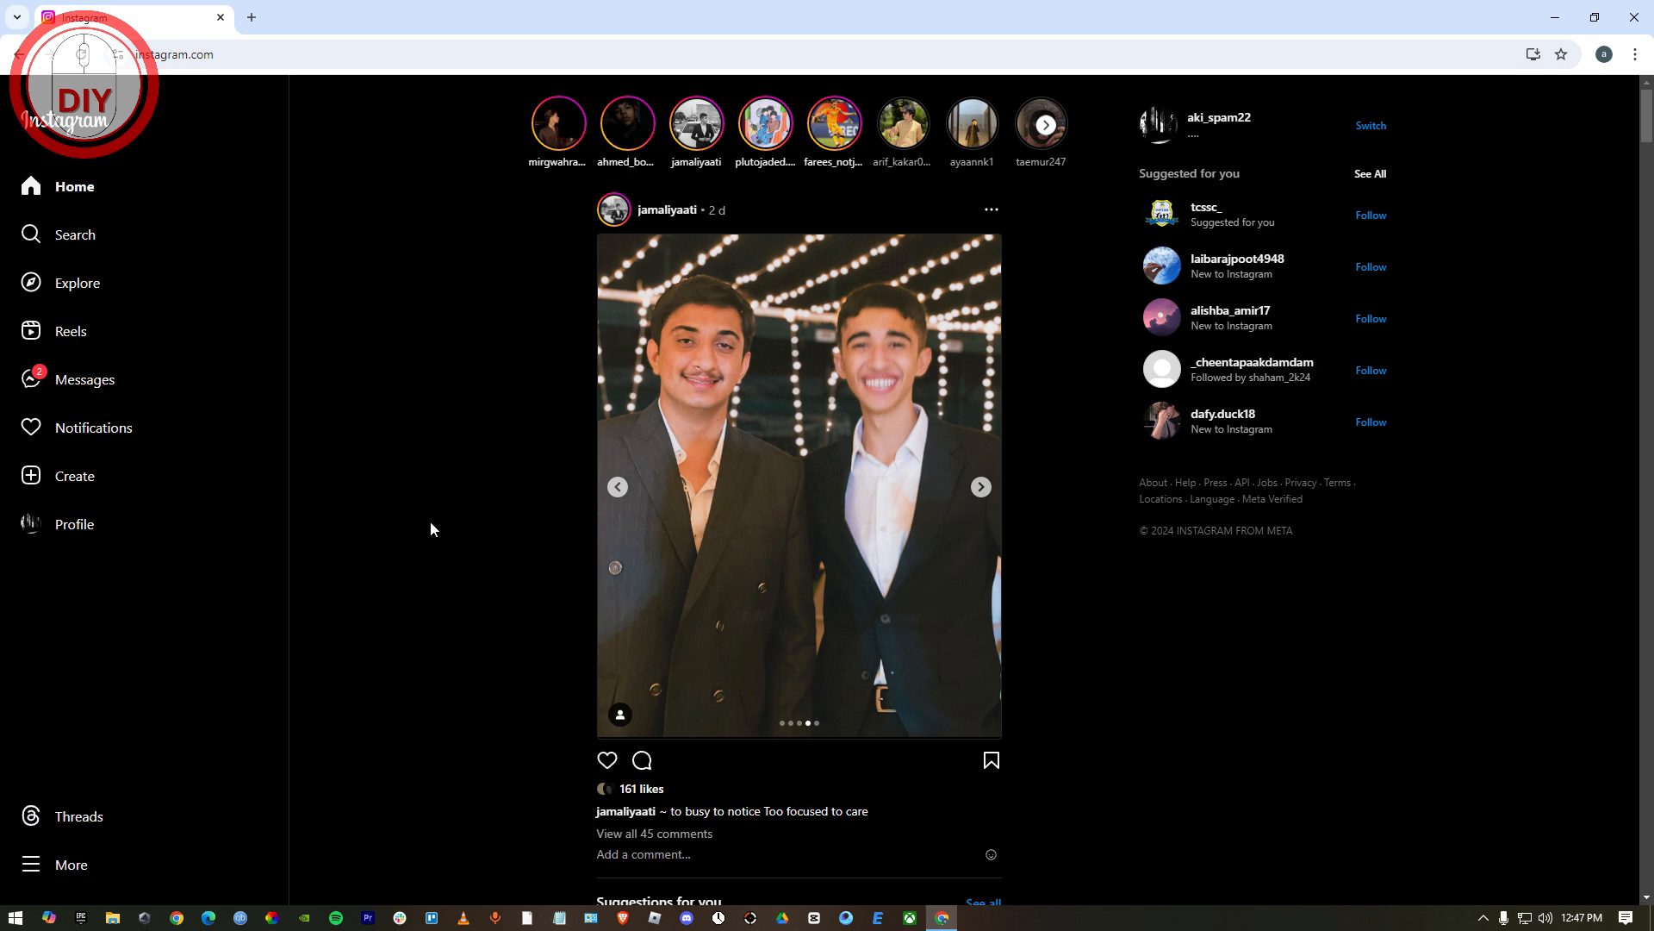
mouse_move(439, 363)
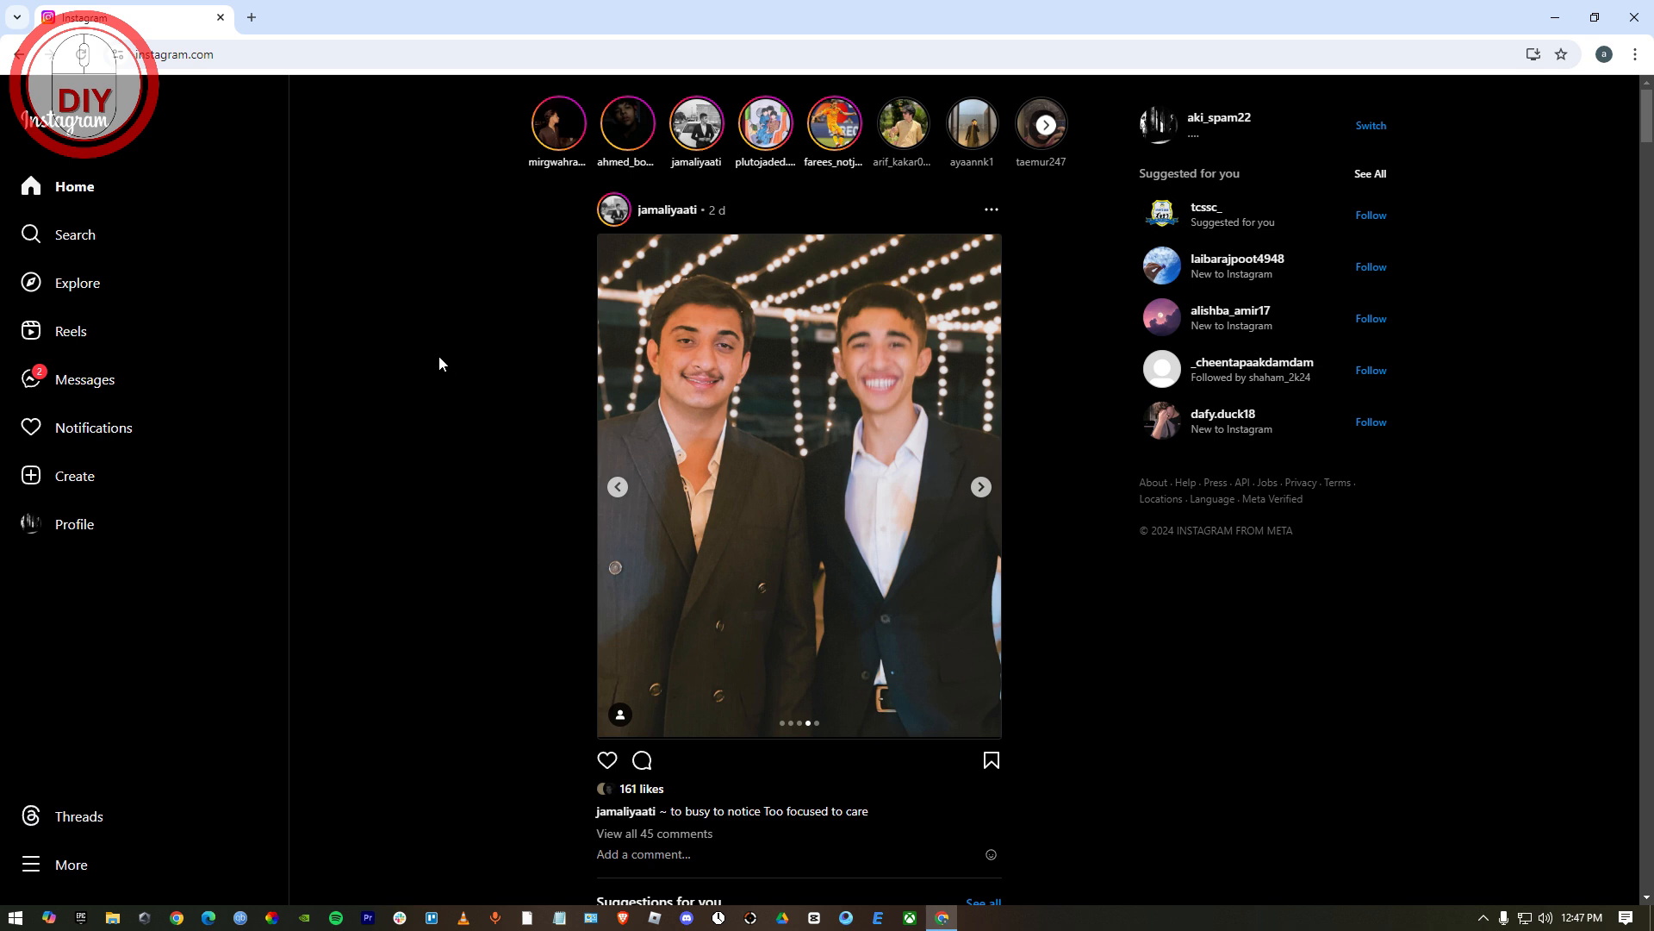
- Inspect the Instagram home feed page to bring up Chrome's developer tools
right_click(442, 364)
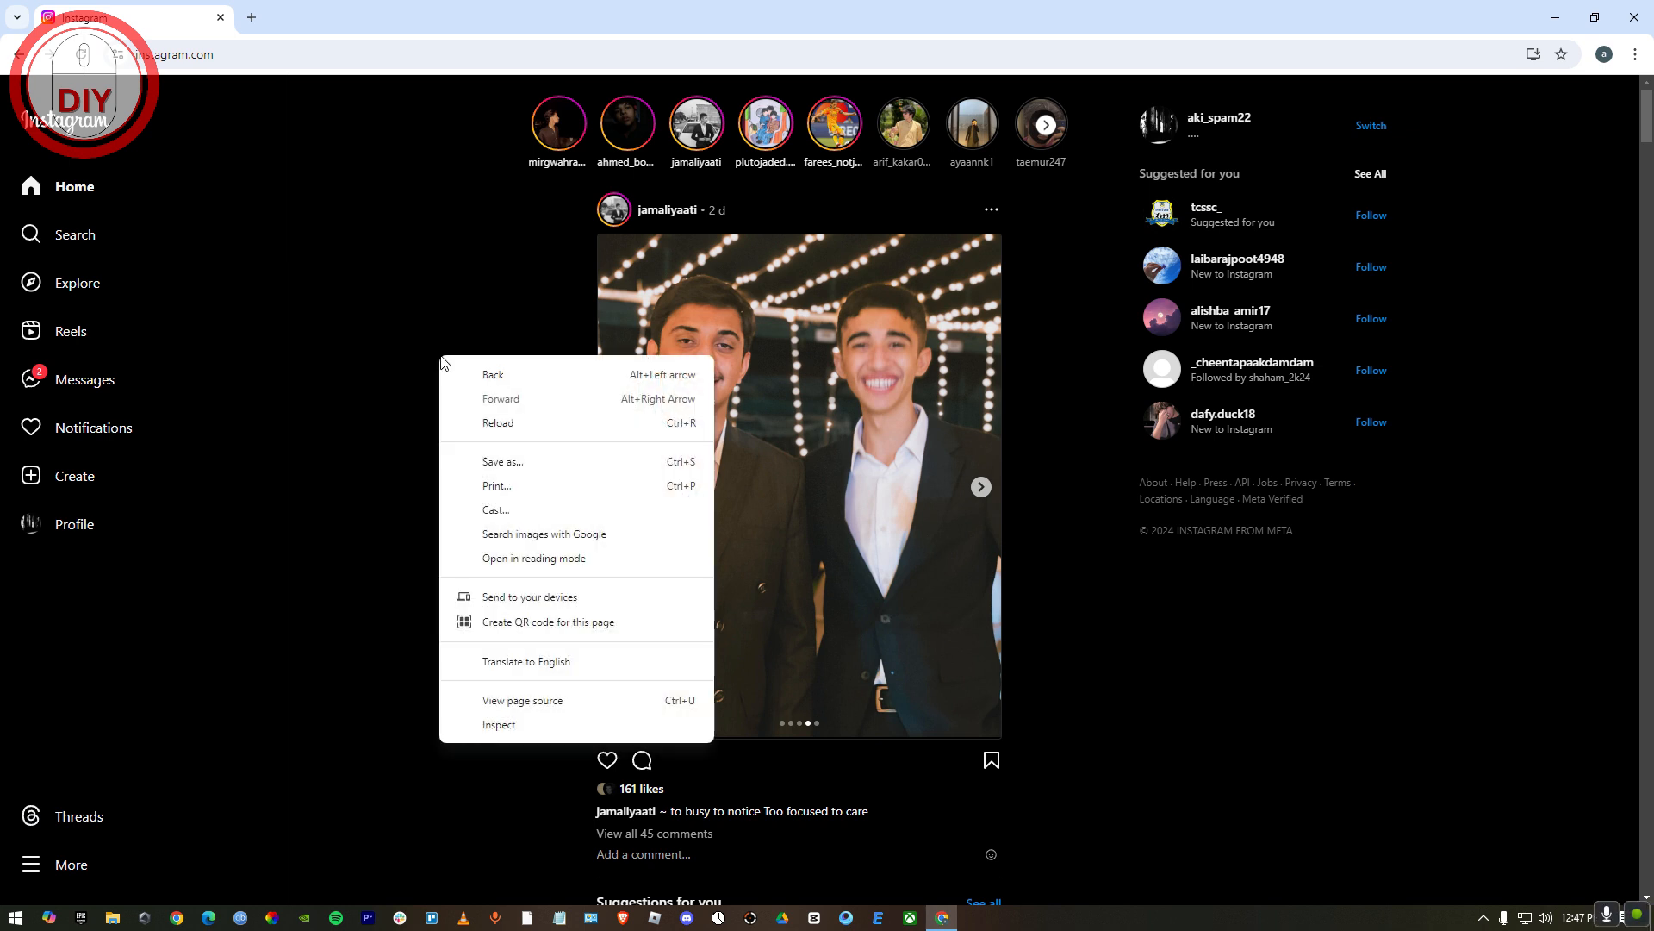
mouse_move(462, 374)
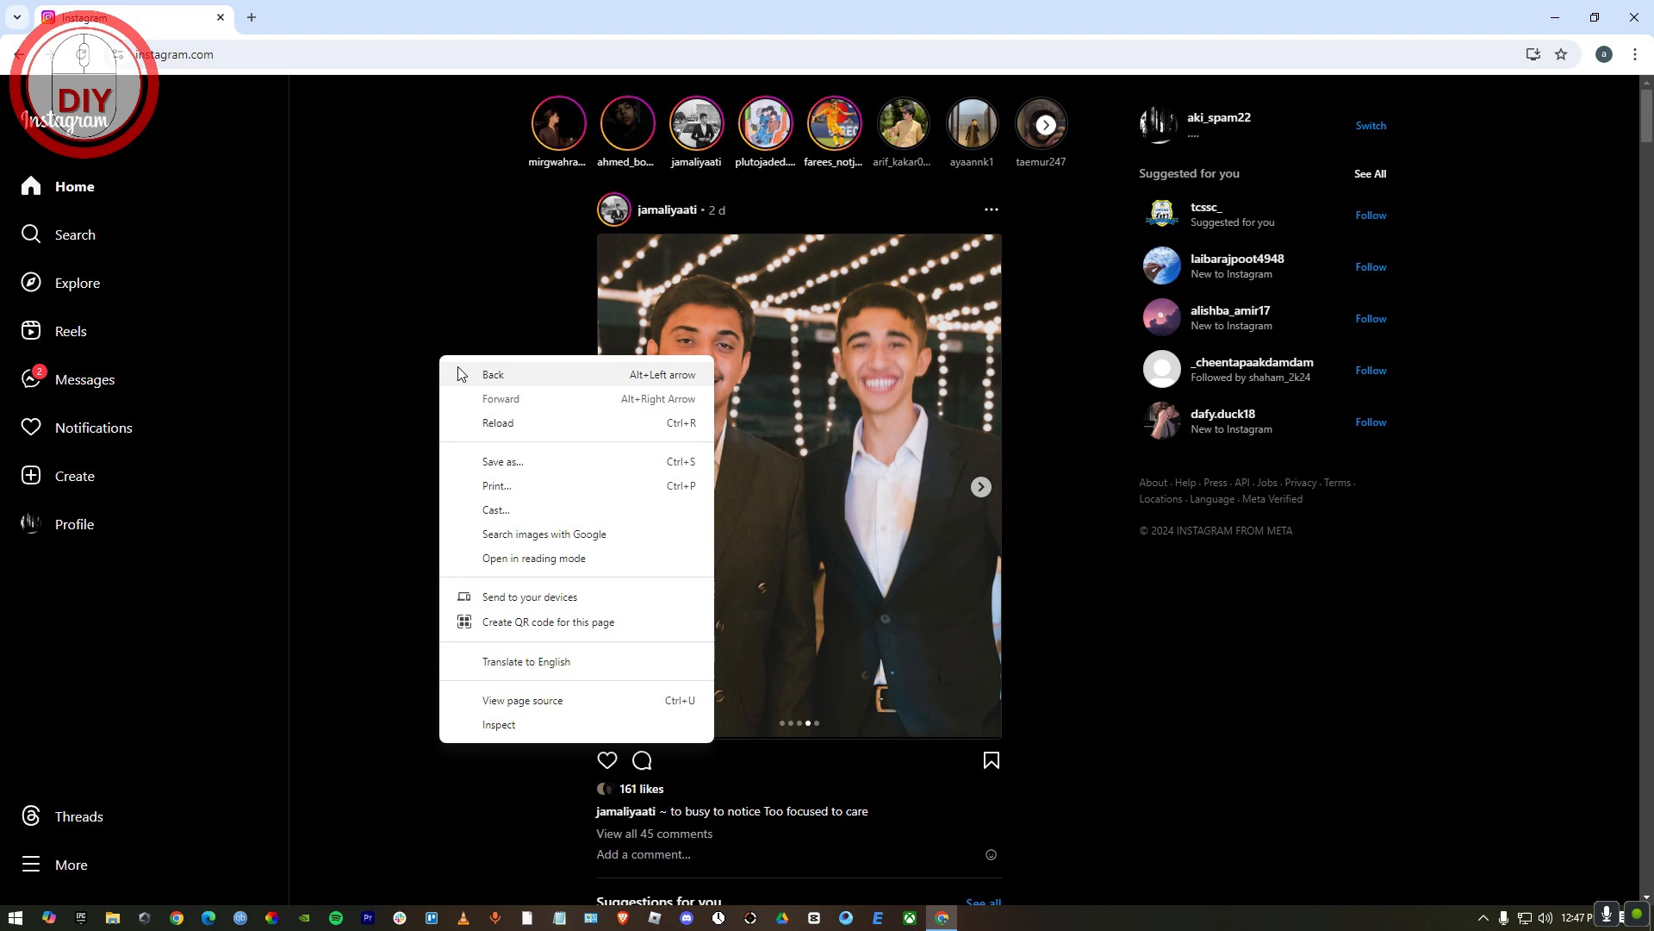
mouse_move(498, 726)
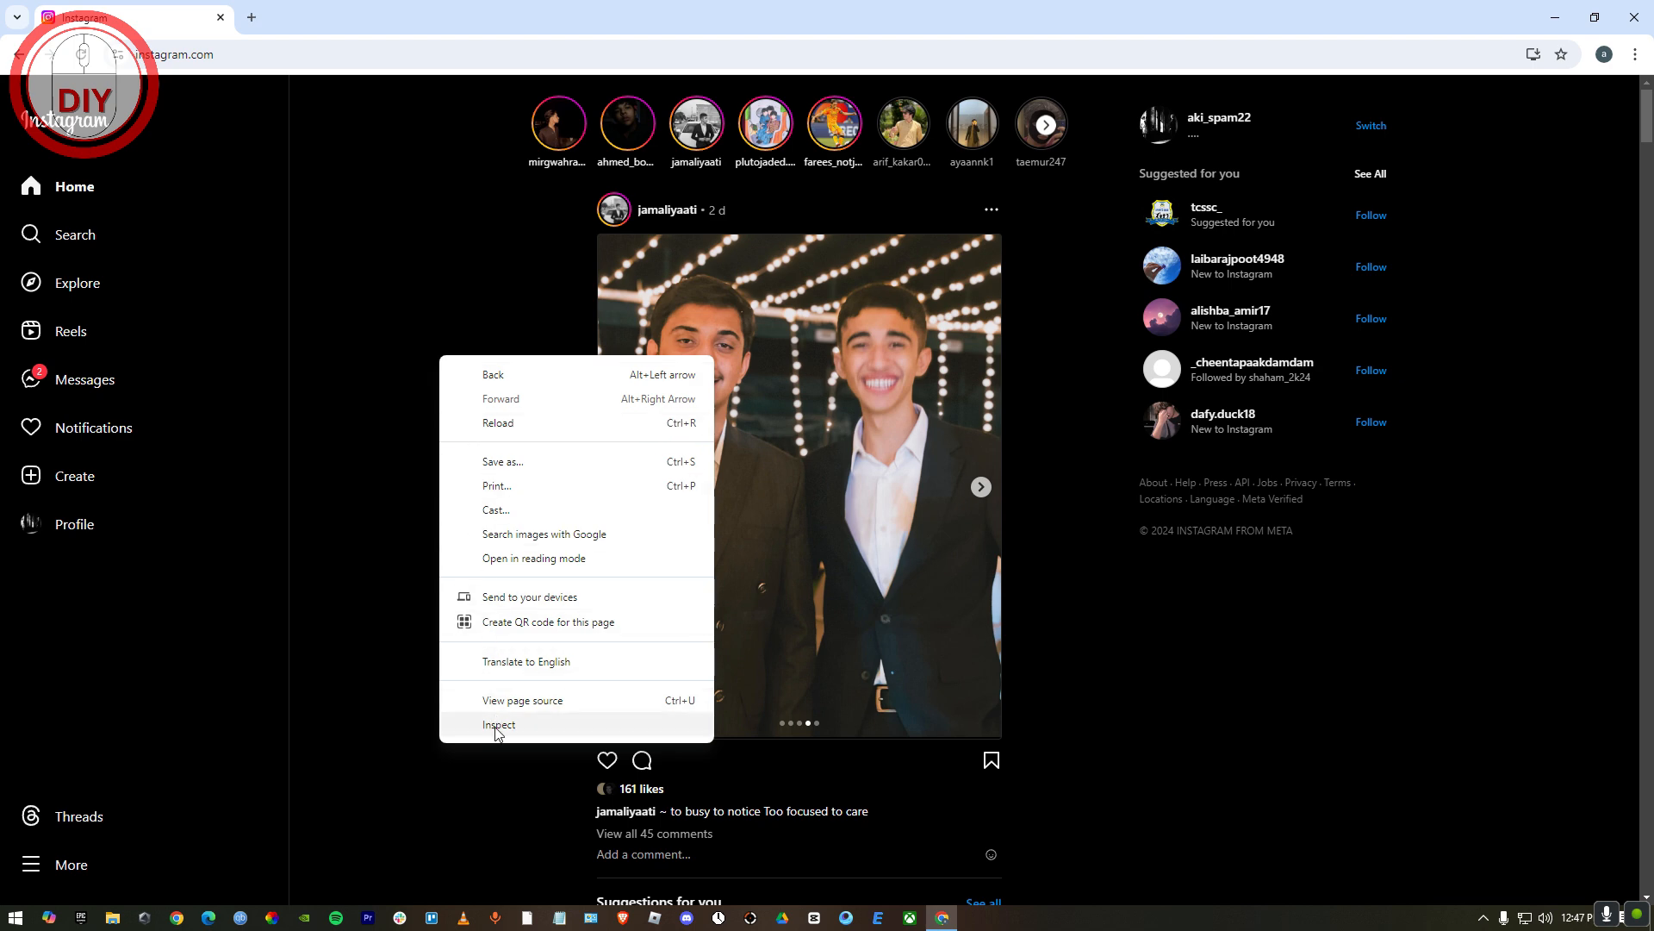
left_click(498, 725)
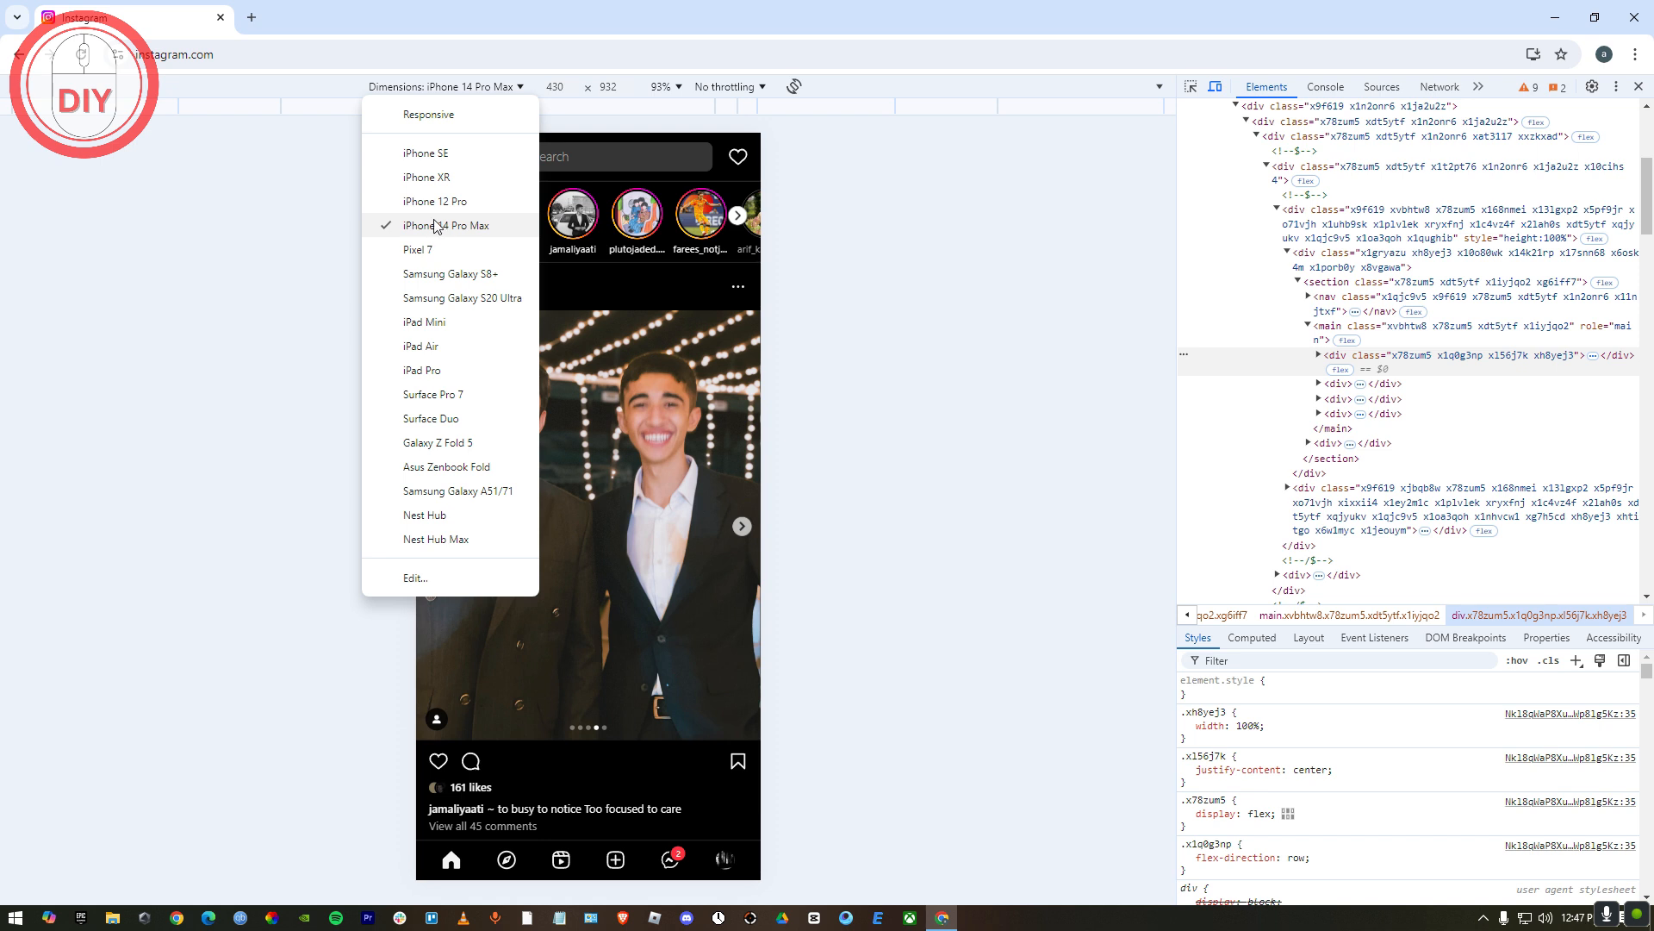
mouse_move(425, 151)
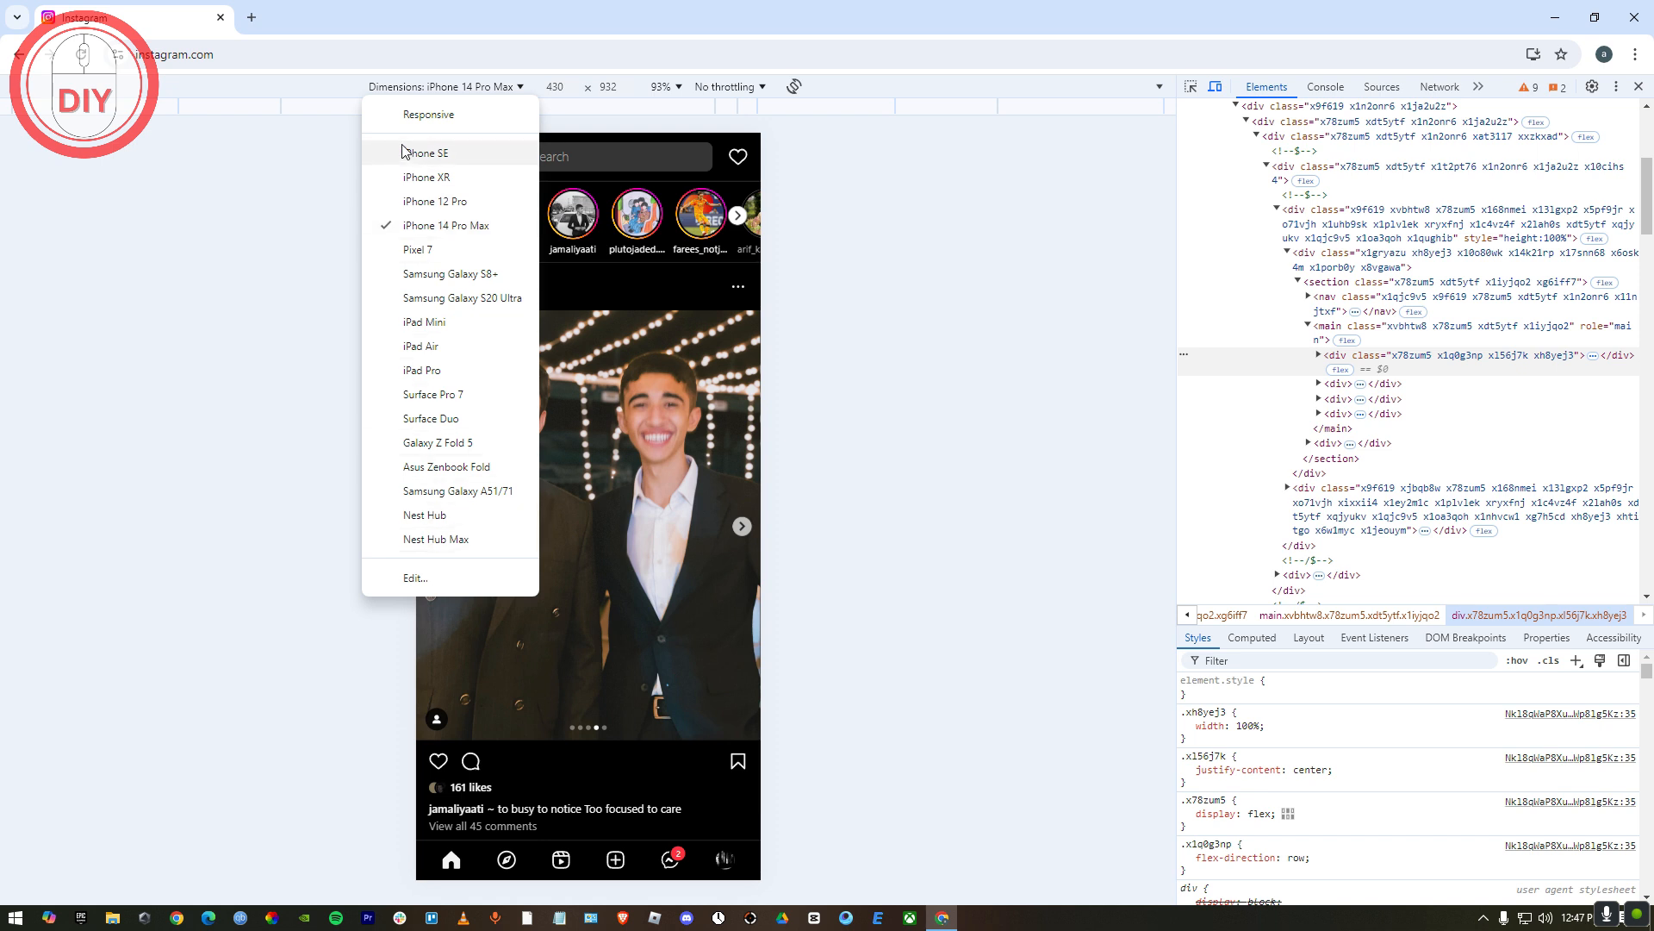
- Emulate the site as an iPhone 14 Pro Max from the Dimensions list
left_click(224, 157)
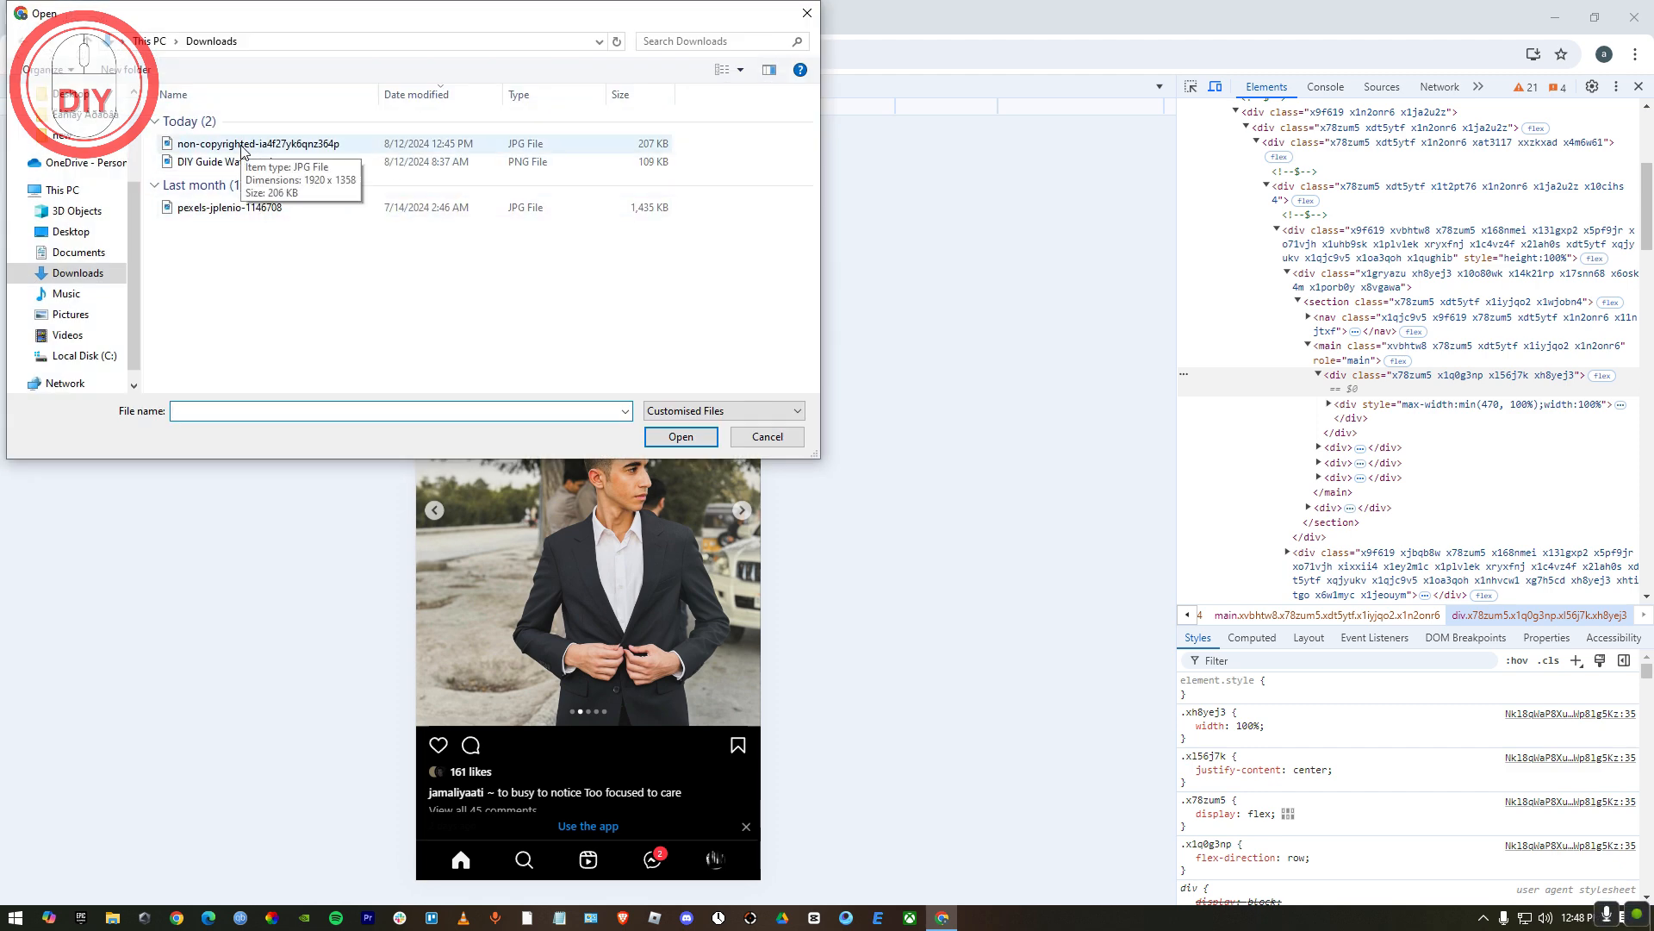
- Choose the sky photo from the Downloads folder for the new story
left_click(765, 436)
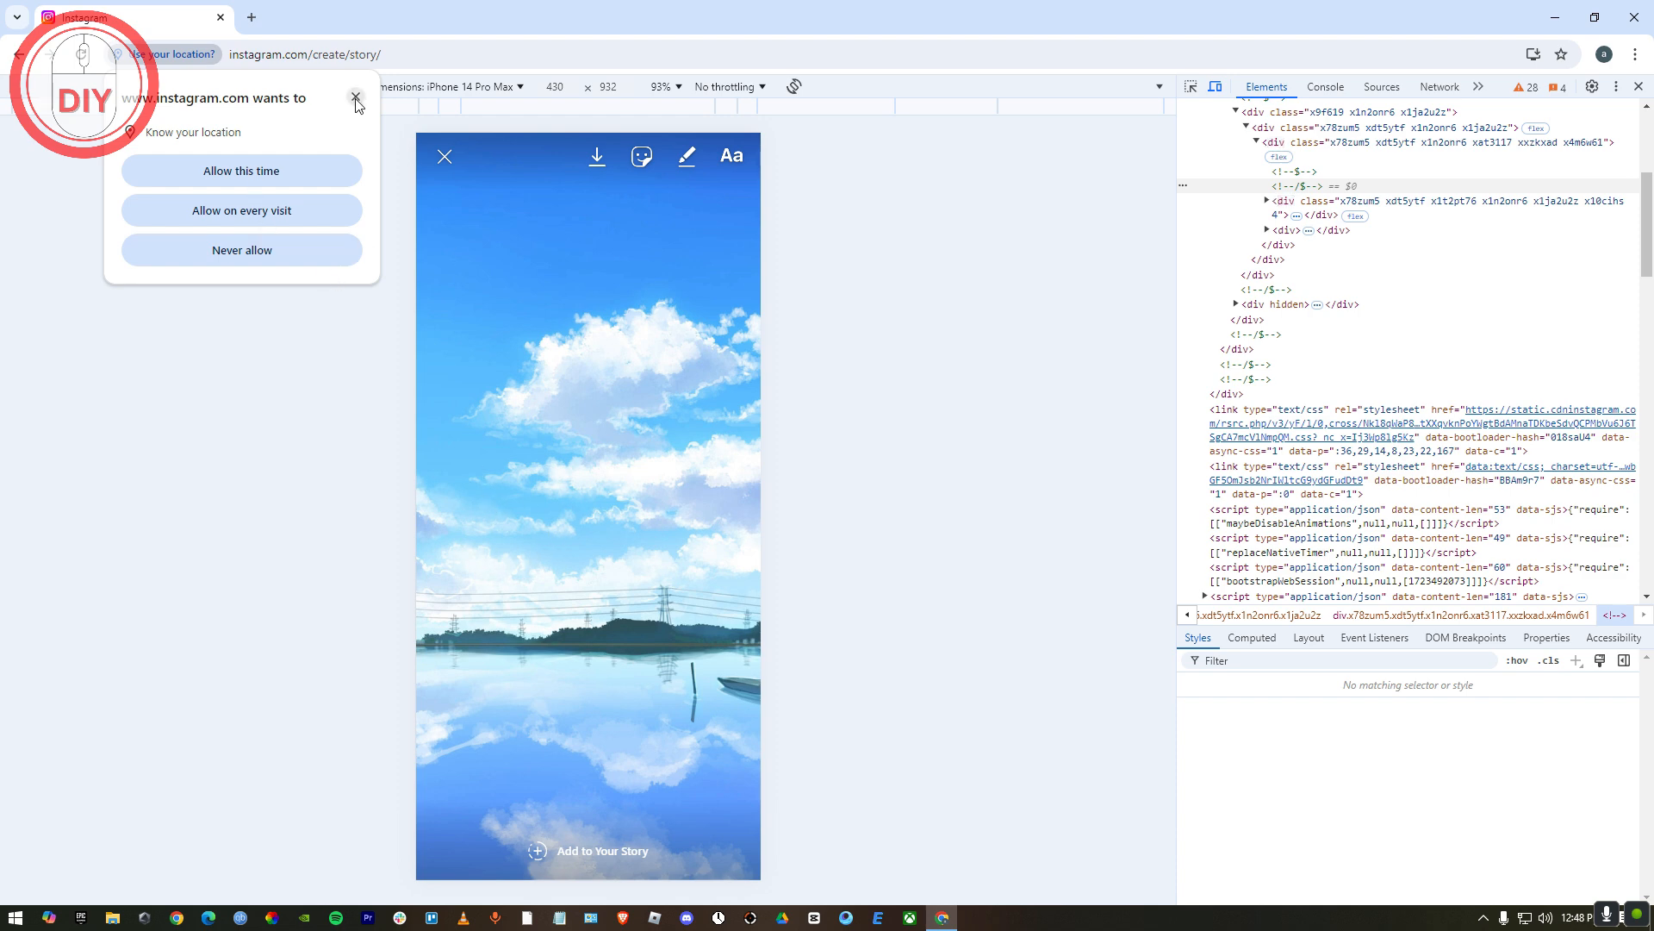
- Dismiss the location prompt, leave the posted story viewer, and close Chrome to the desktop
left_click(355, 98)
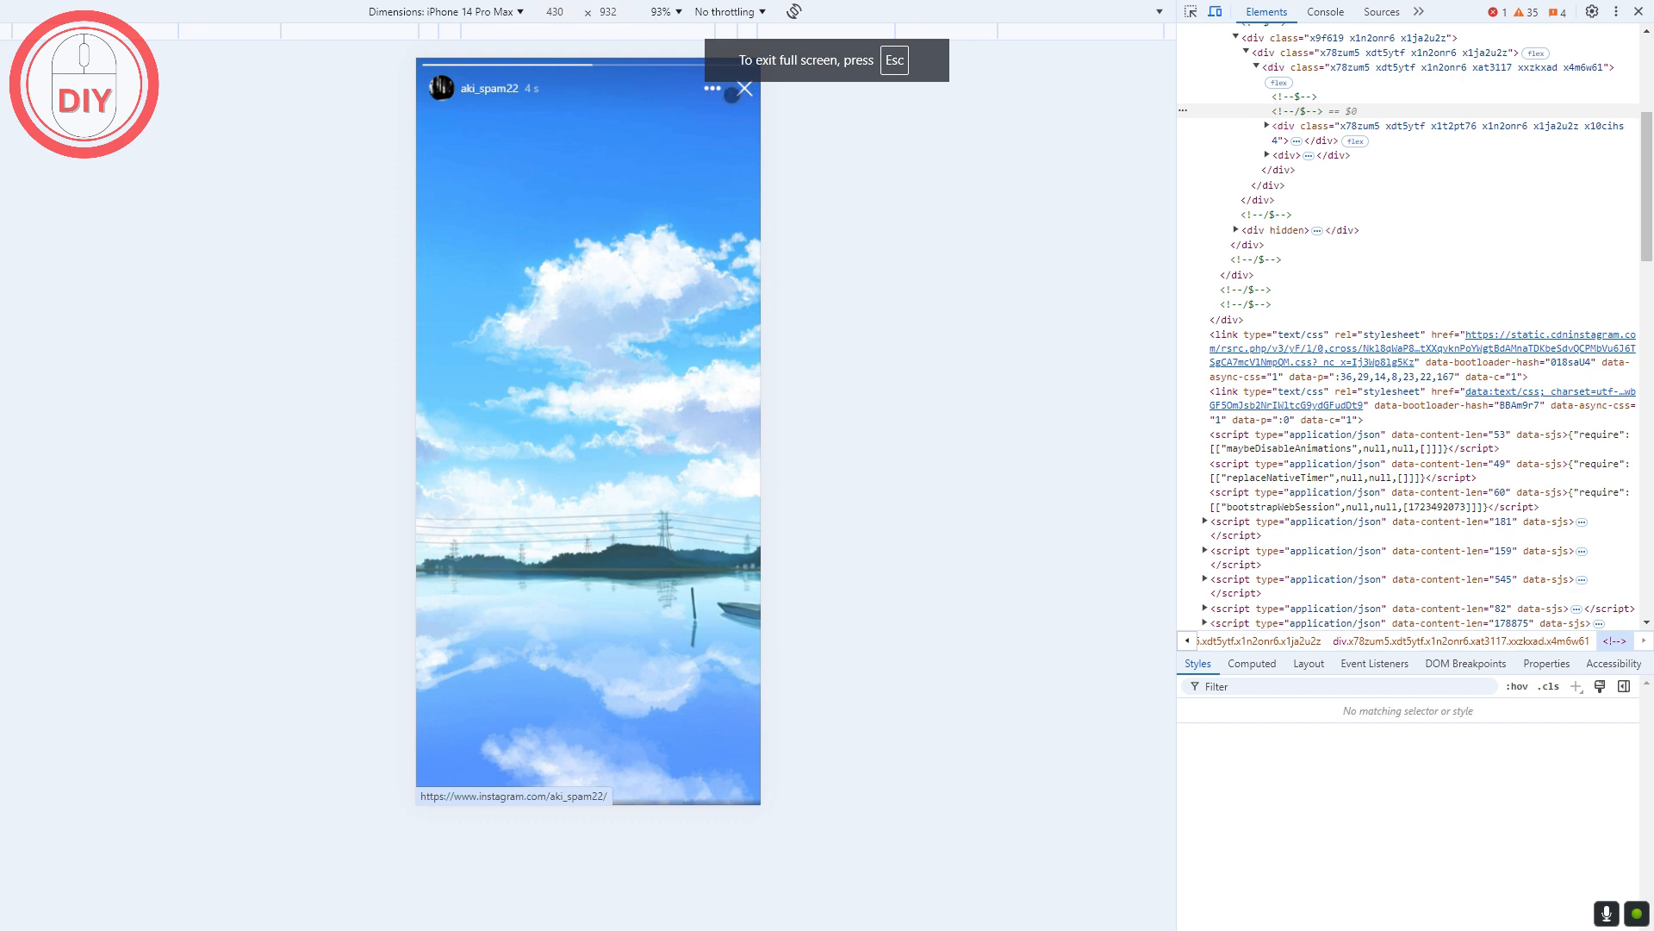
left_click(714, 88)
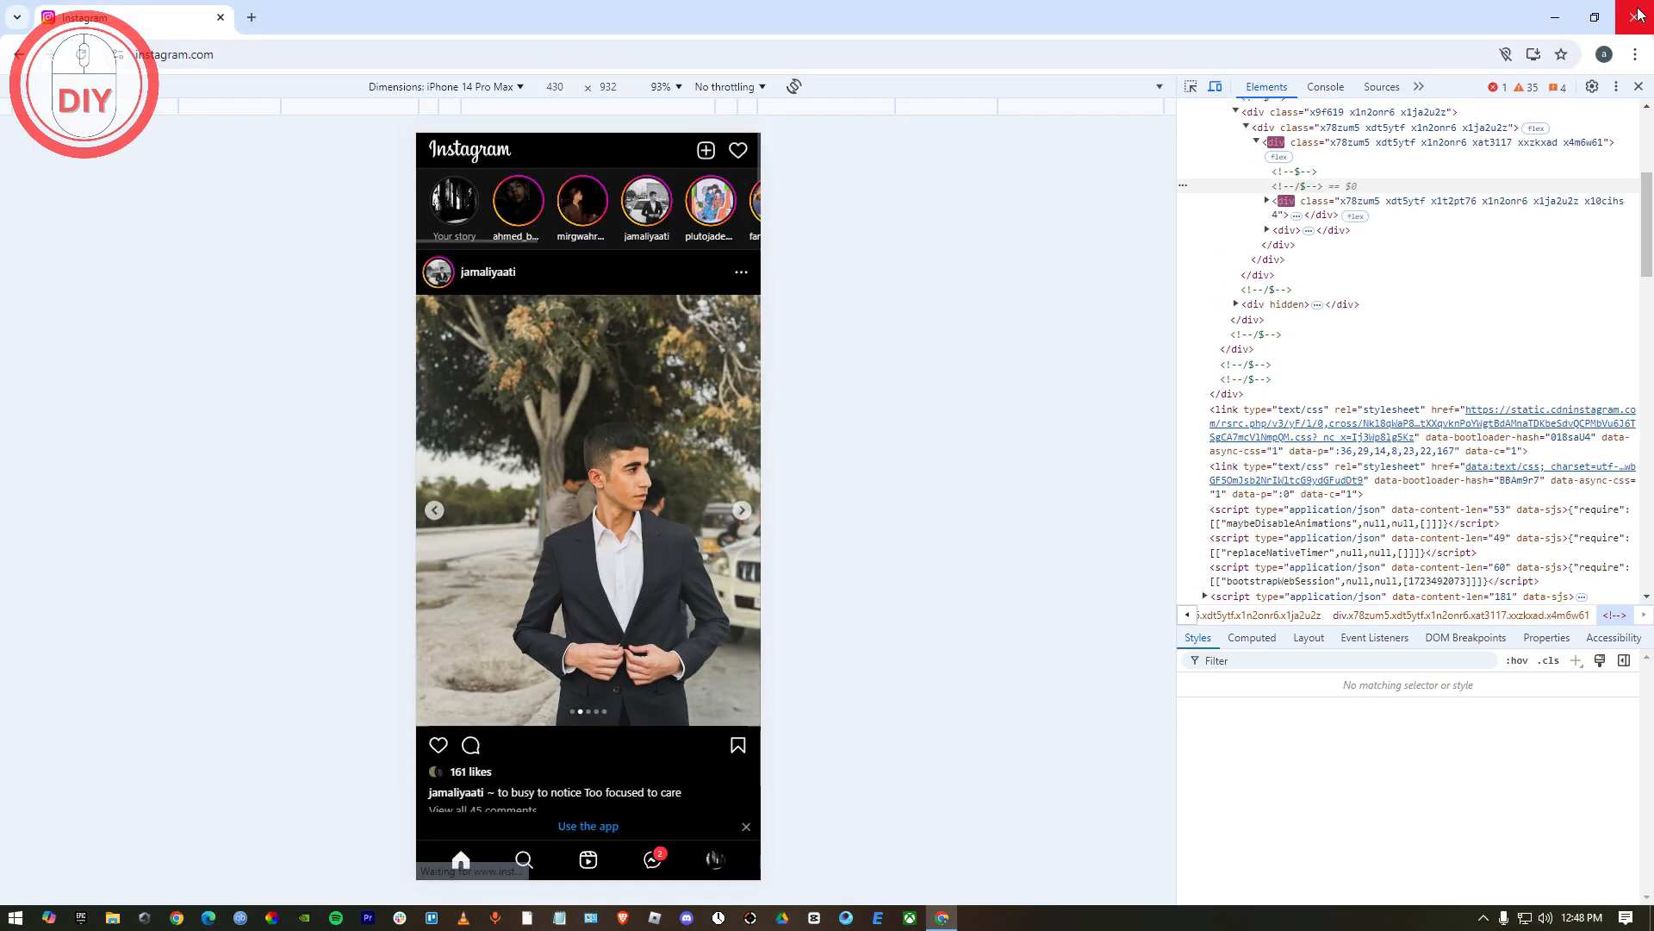
left_click(1639, 16)
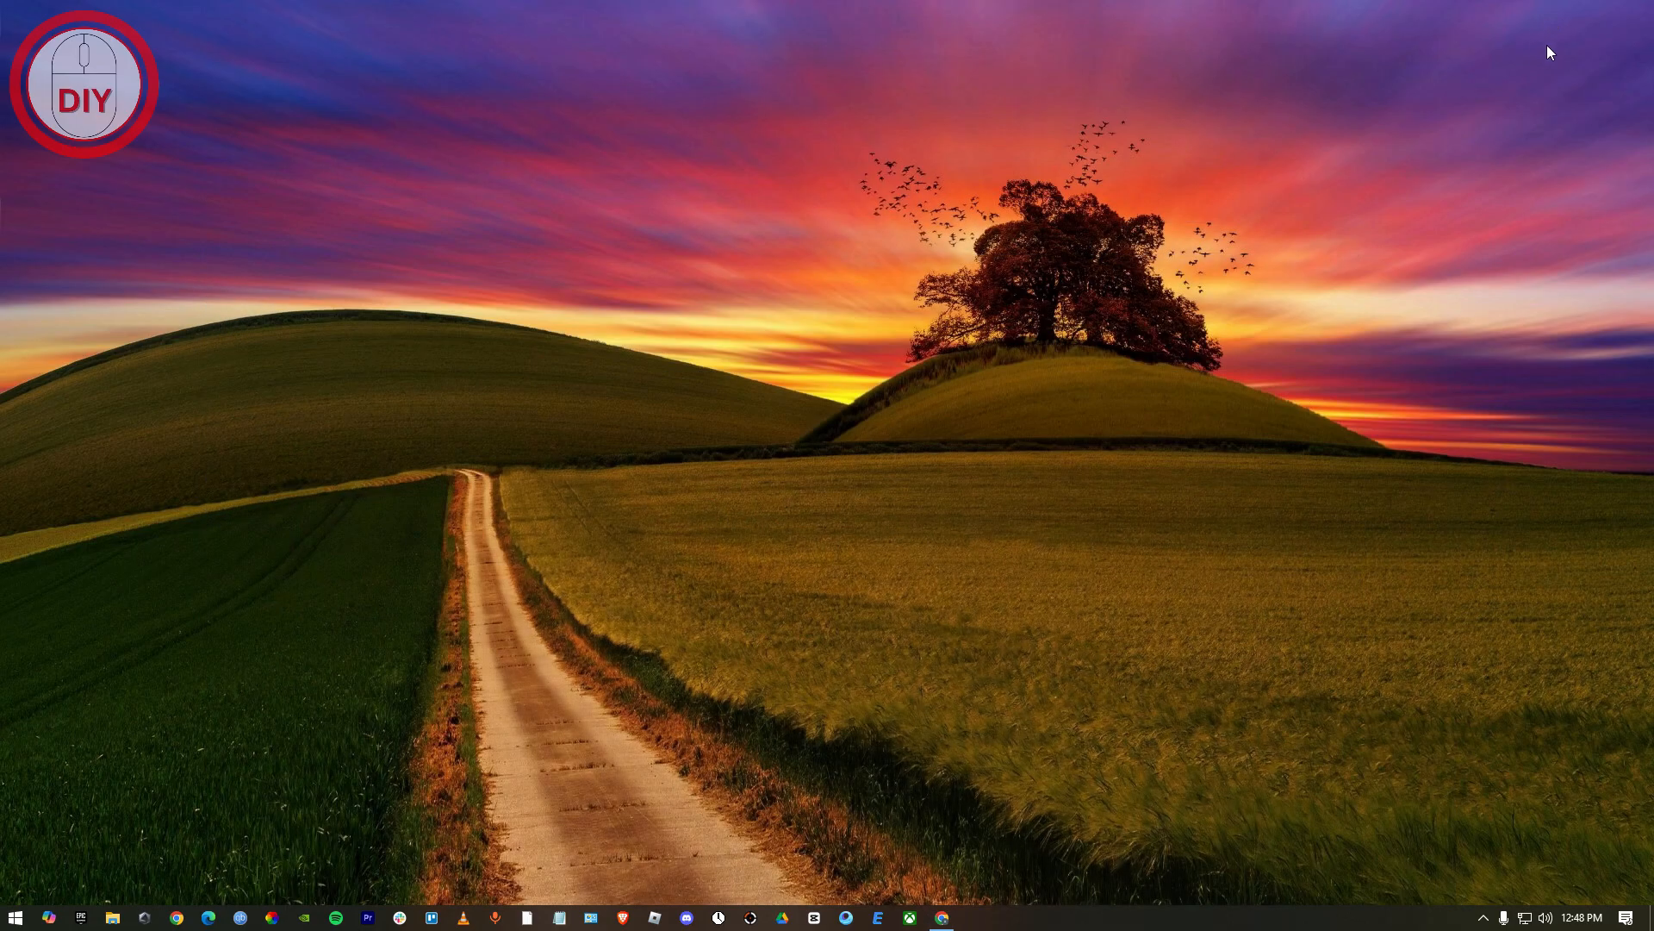